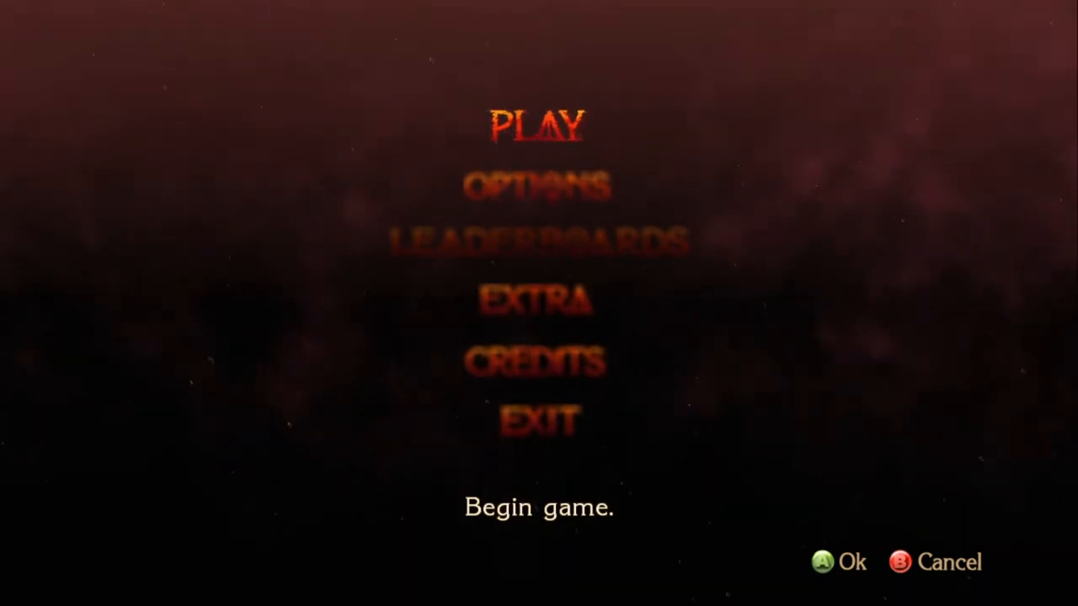
Back out of the main menu to the title screen showing Press Enter
left_click(539, 124)
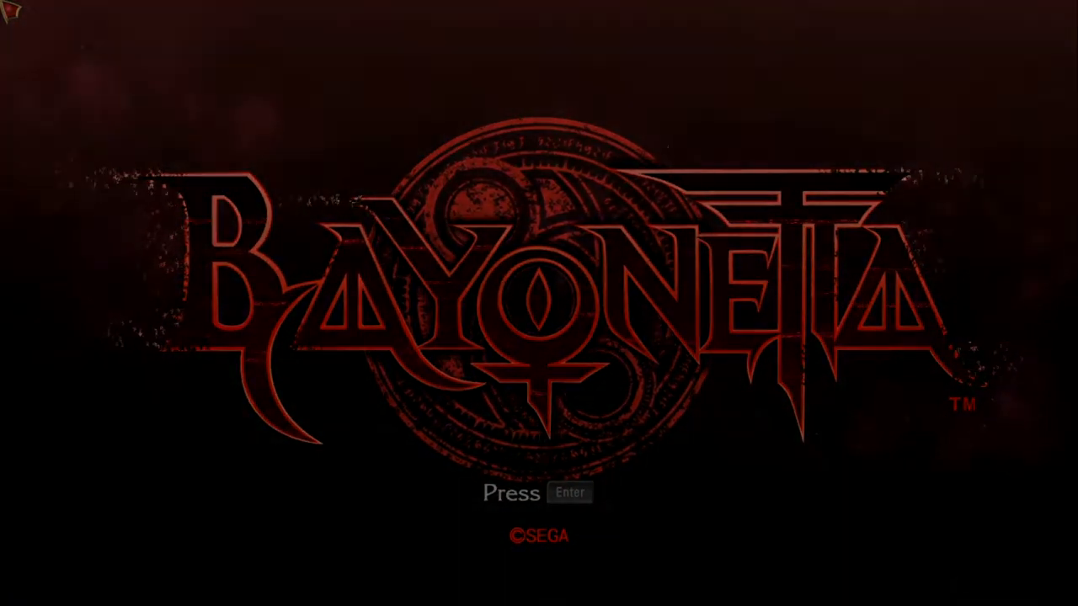
Confirm past the title screen and begin a new game from the main menu
key("enter")
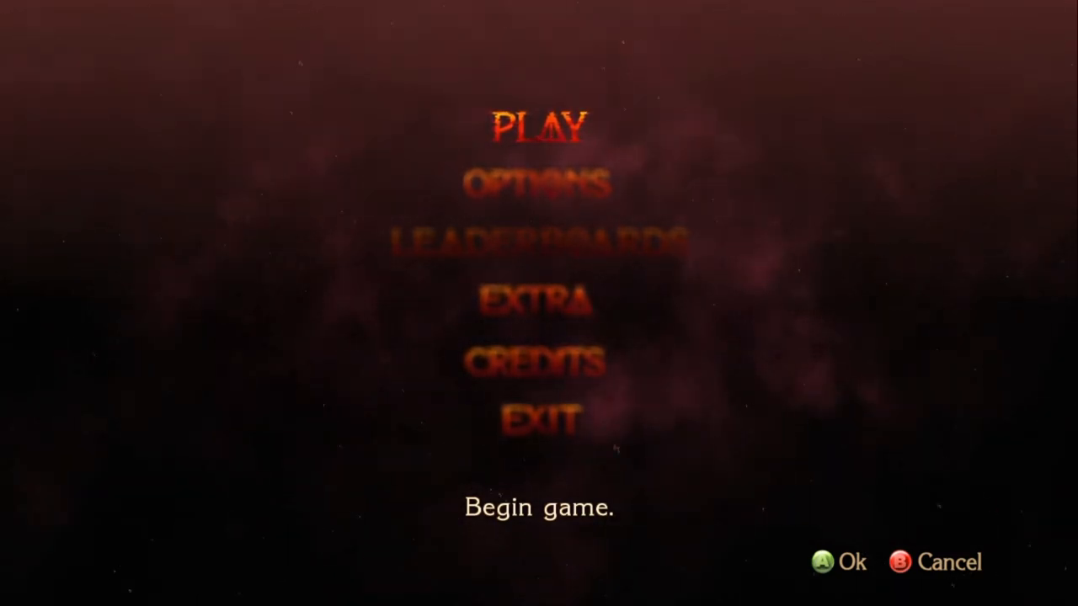
left_click(539, 126)
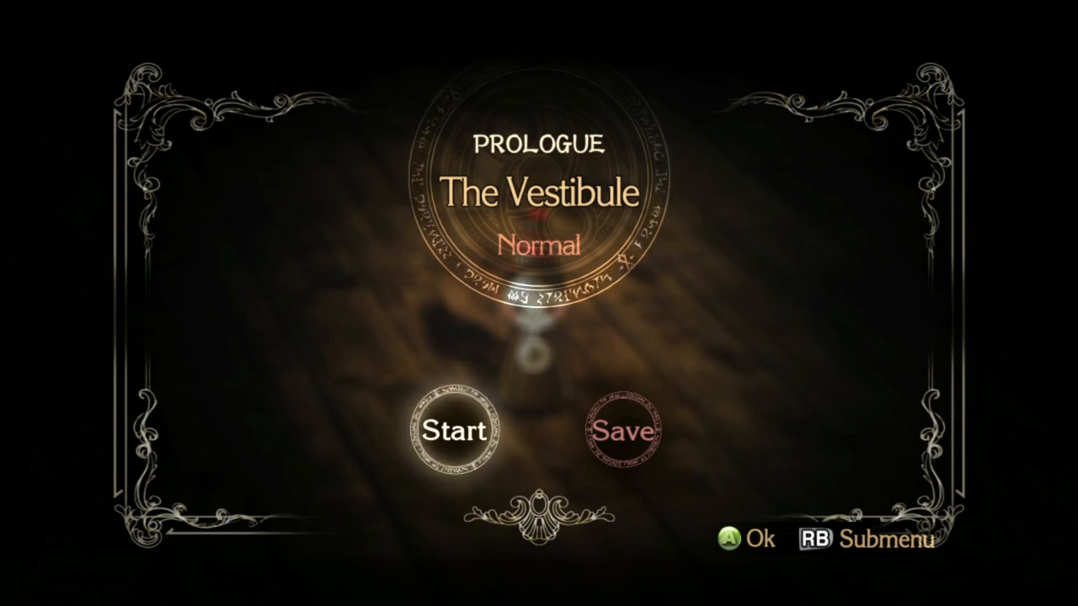
Choose Start on the Prologue chapter screen to begin The Vestibule on Normal
left_click(460, 431)
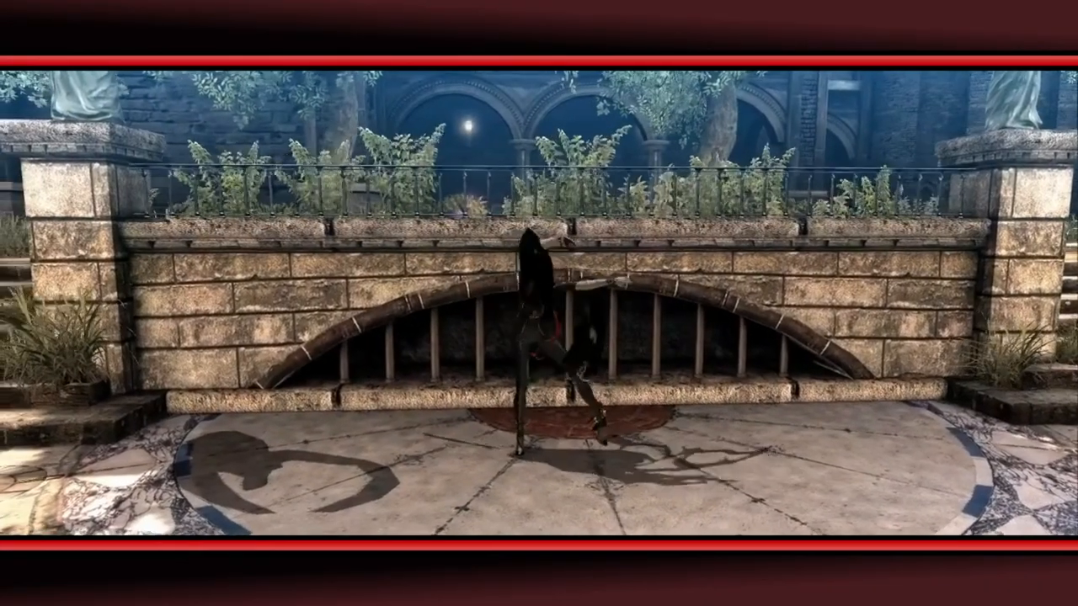